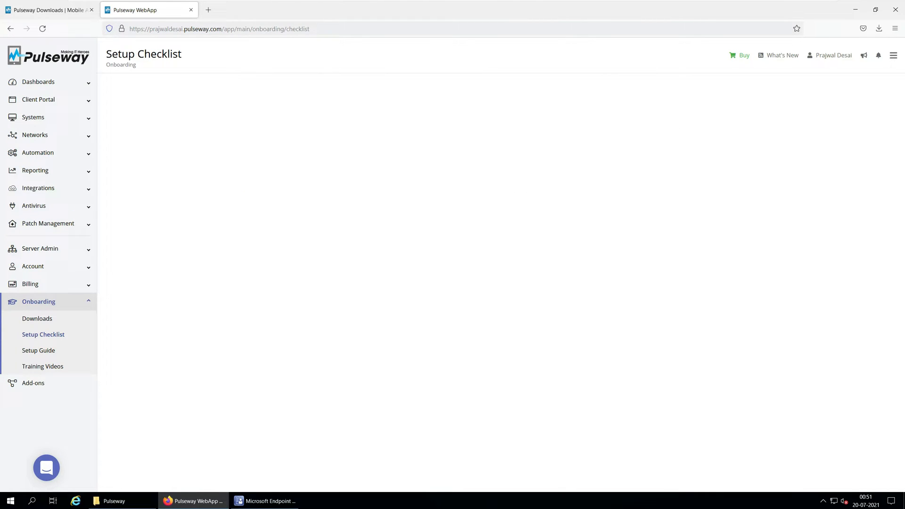
Show the Onboarding Downloads page listing the Windows, Linux and macOS agent installers.
left_click(220, 28)
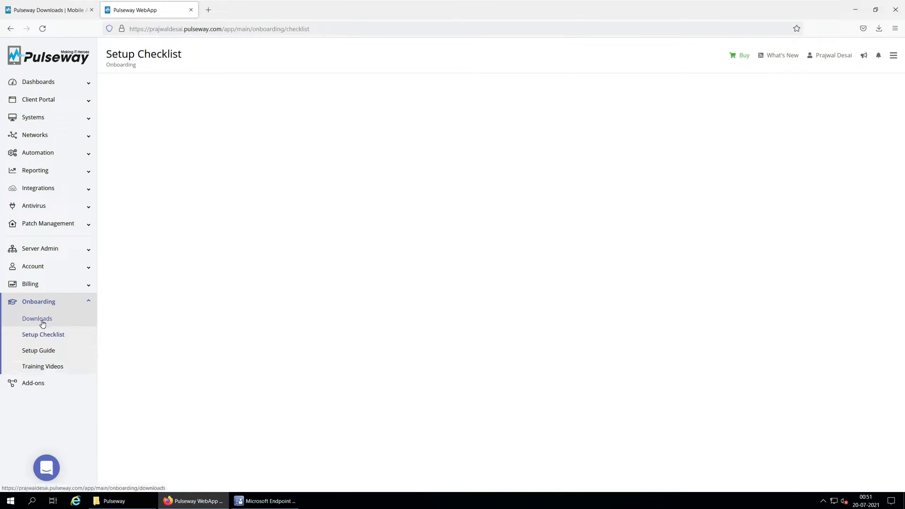
left_click(37, 318)
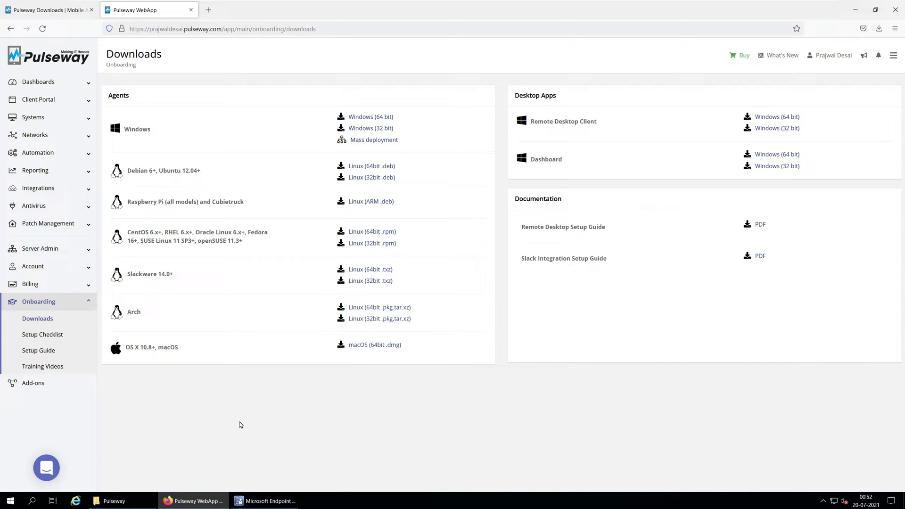
mouse_move(238, 422)
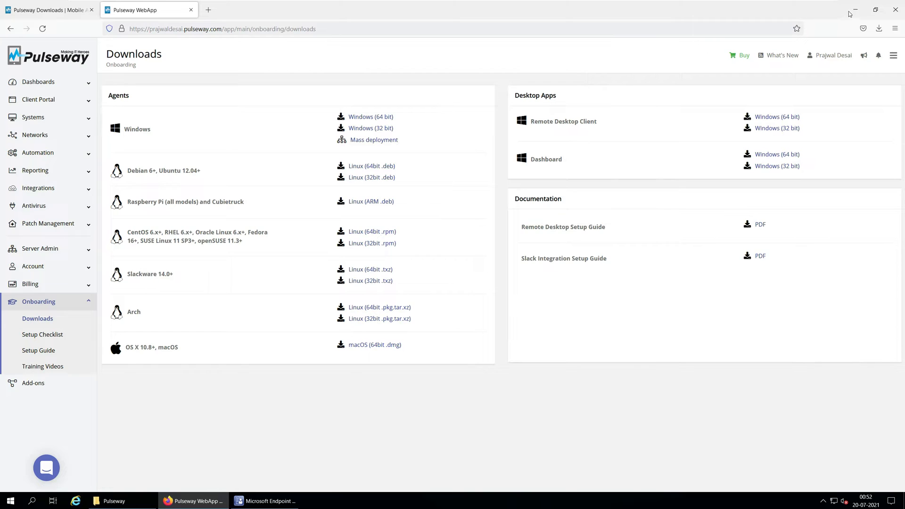
Start a new application in the console pointed at the \\corp share's windows_agent_x64.msi.
left_click(266, 501)
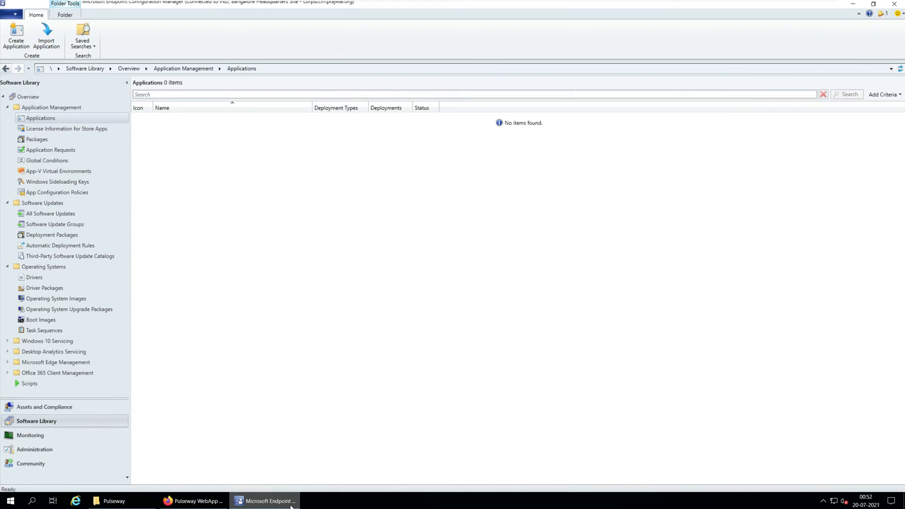
mouse_move(292, 440)
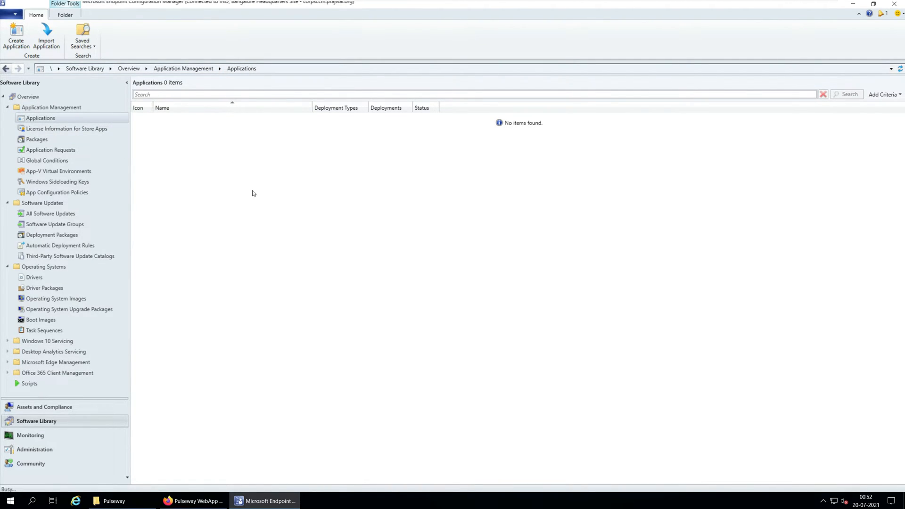
left_click(16, 34)
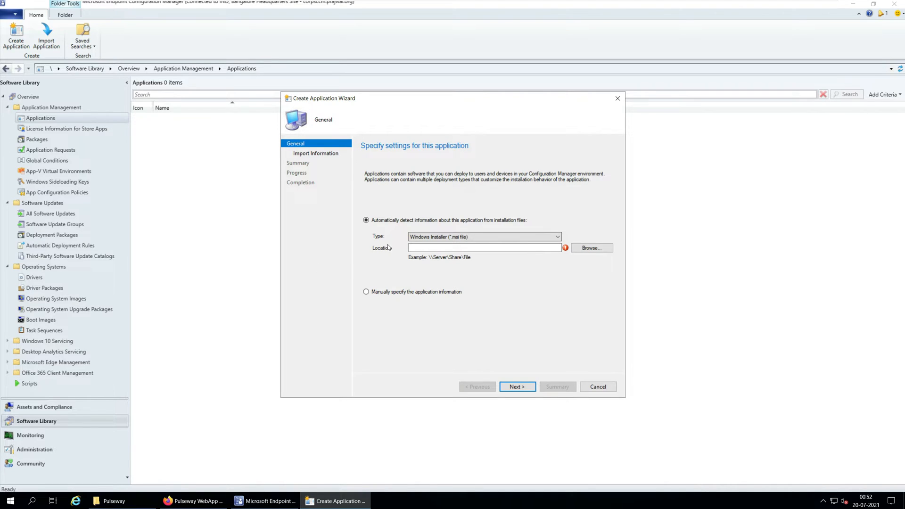
type("\\\\corpsccm\\sources\\Applications\\Pulseway\\windows_agent_x64.msi")
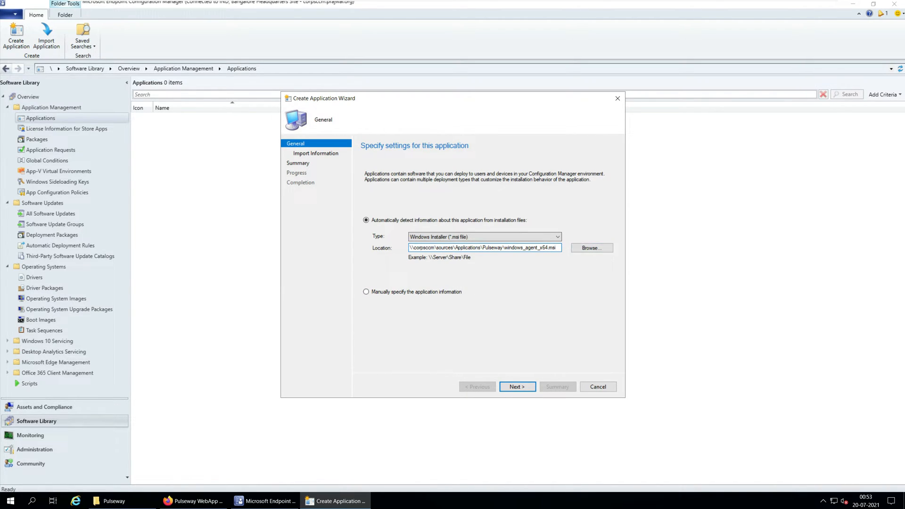
triple_click(484, 248)
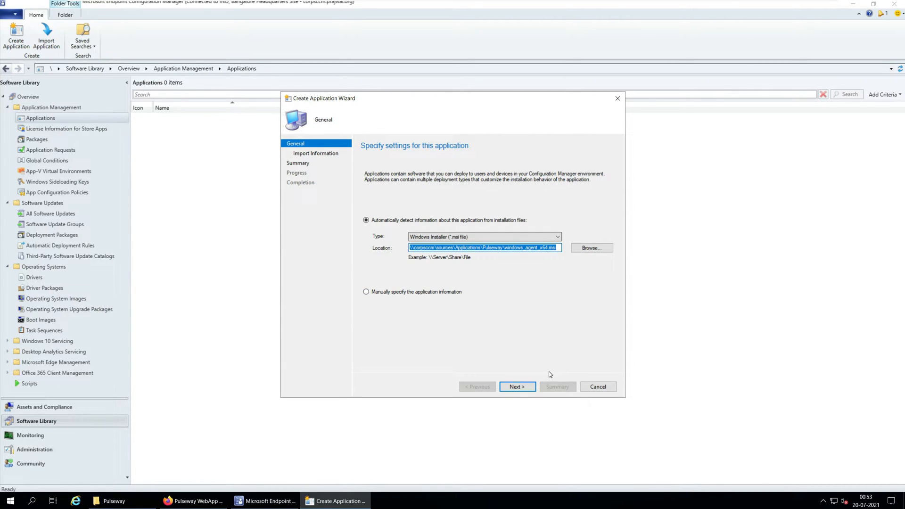
Import the MSI information and set the install behavior to Install for system.
left_click(516, 387)
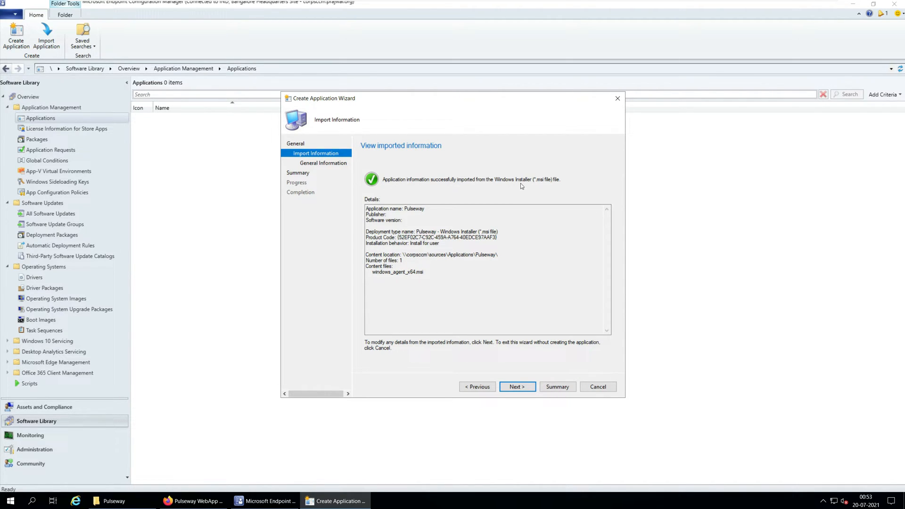
mouse_move(529, 186)
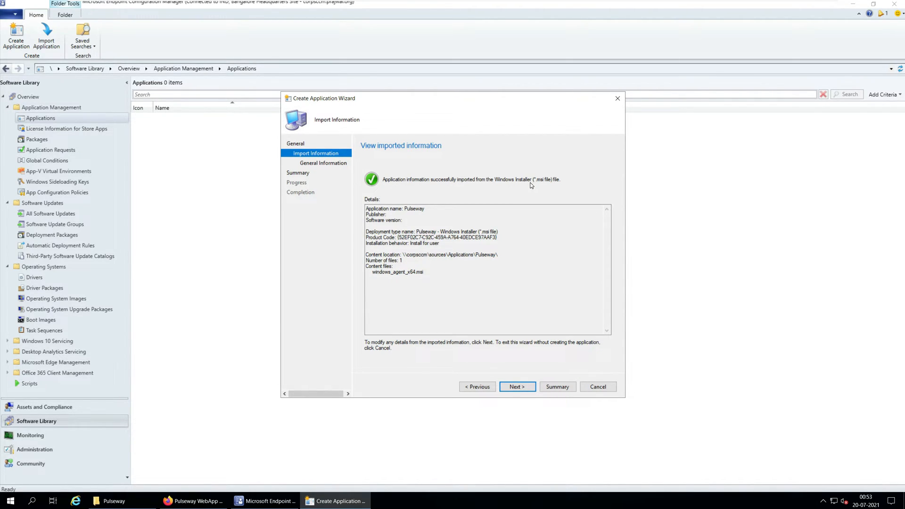
left_click(516, 387)
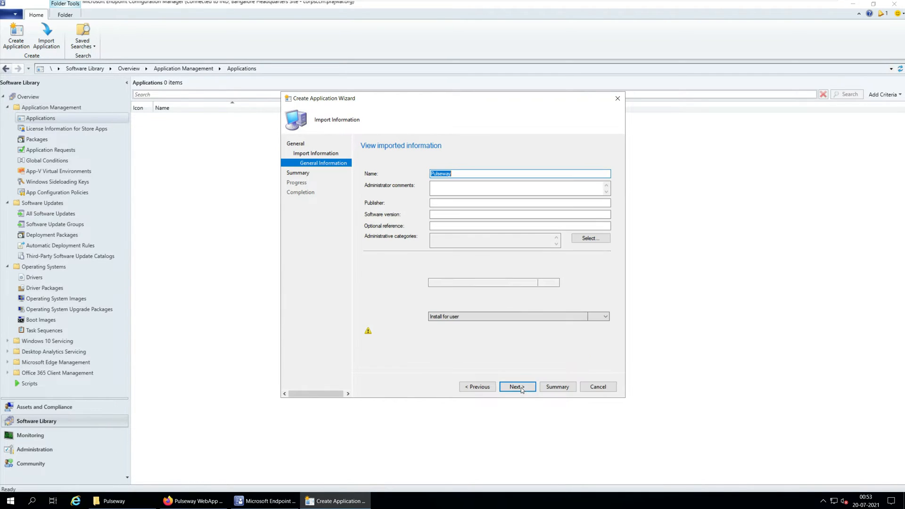
left_click(515, 387)
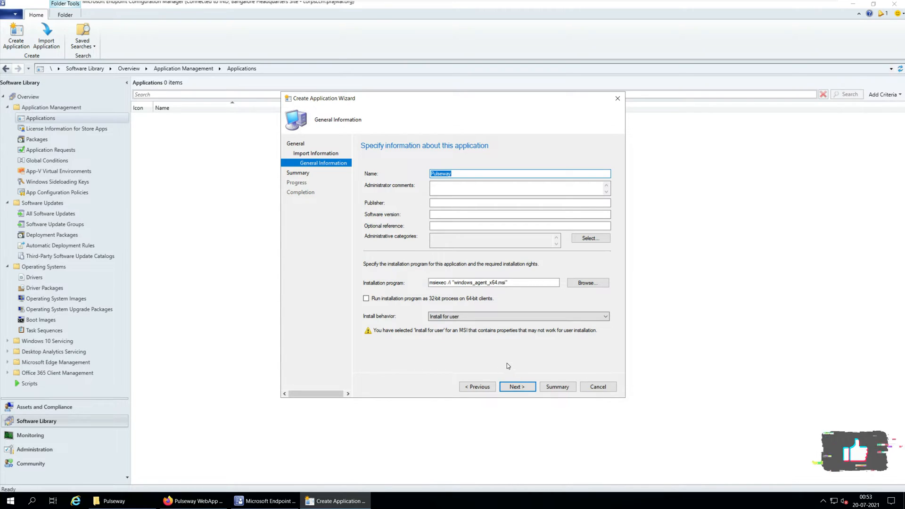
mouse_move(497, 365)
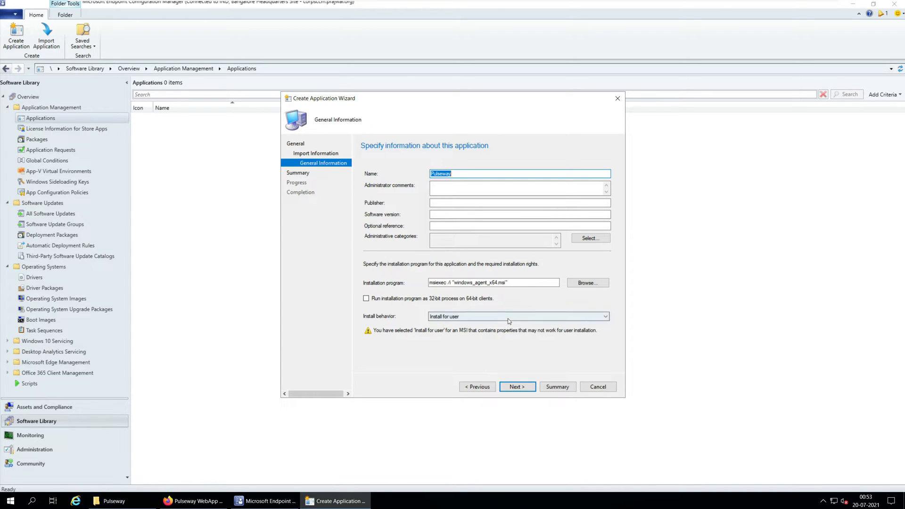
left_click(518, 317)
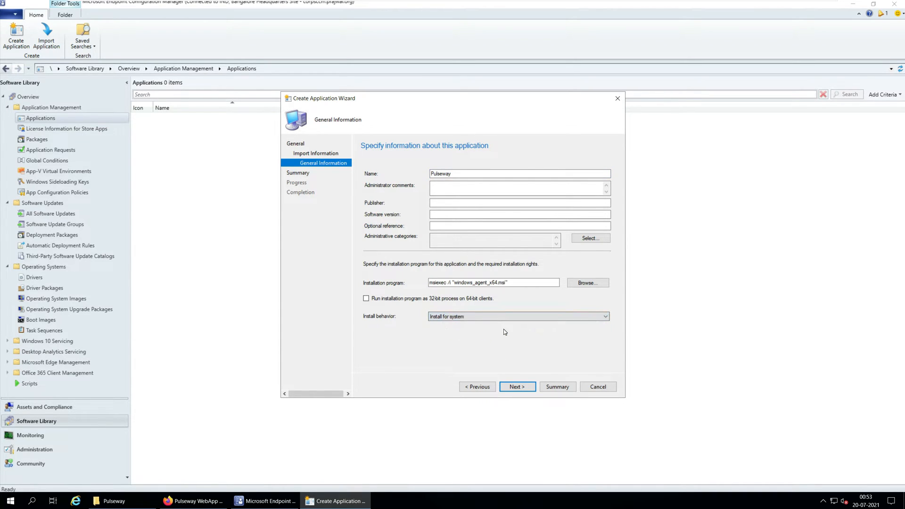
left_click(517, 387)
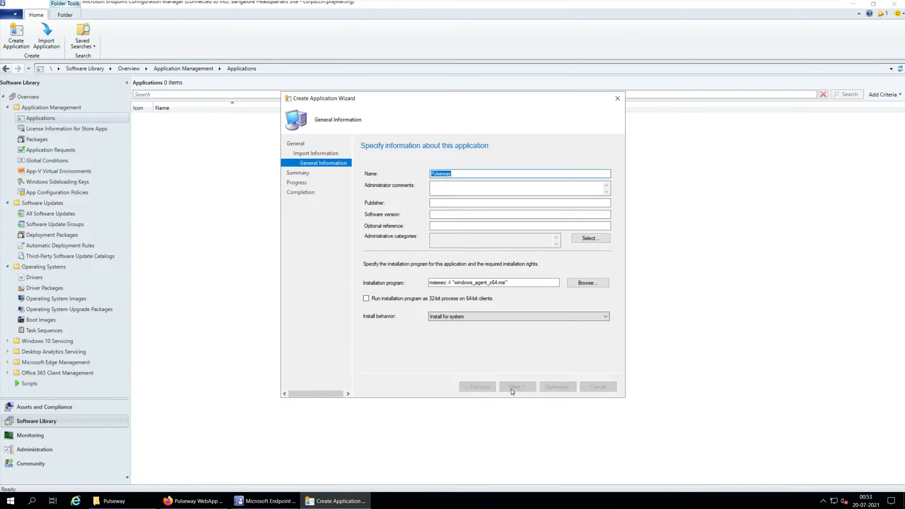
Confirm the summary so the Pulseway application is created, then close the wizard.
left_click(515, 387)
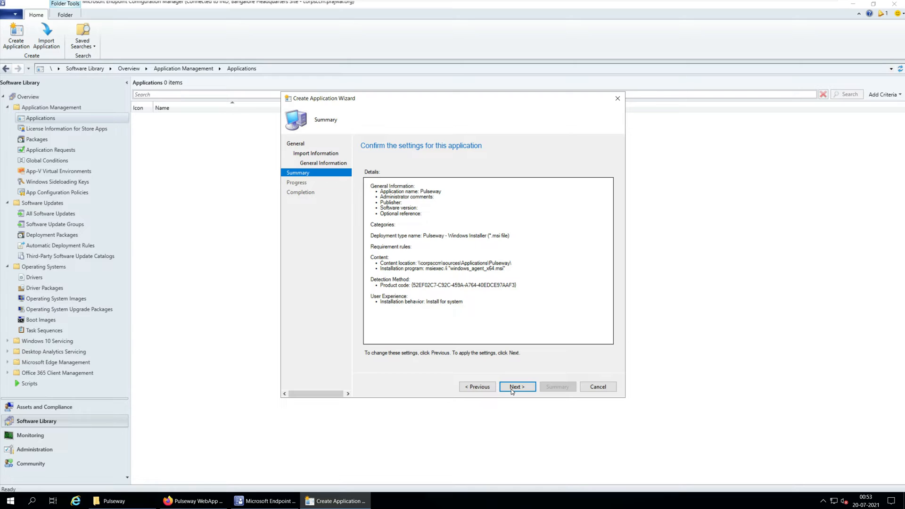
left_click(515, 387)
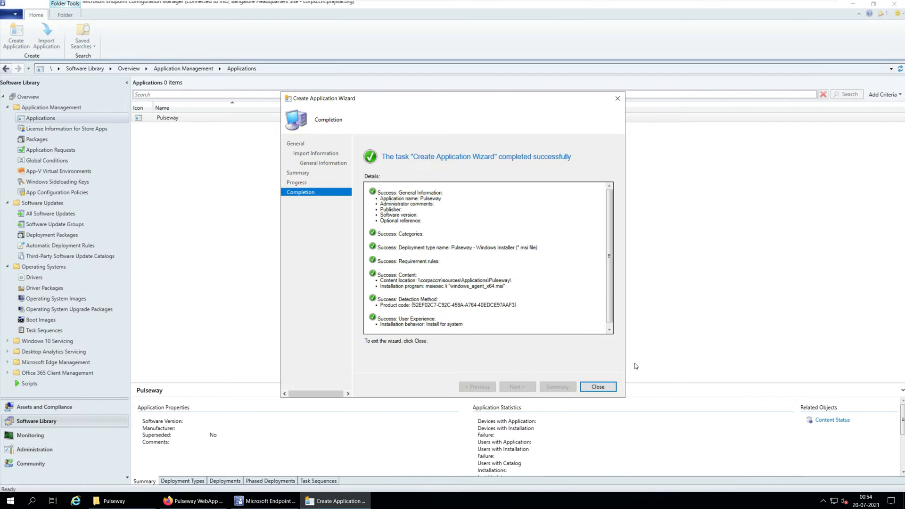
left_click(598, 387)
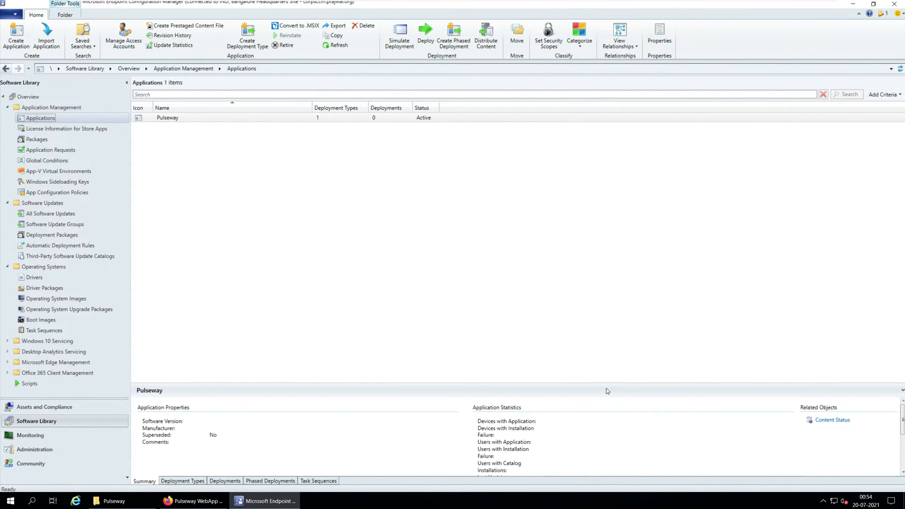
Deploy the Pulseway application targeting the Windows 10 Computers collection.
right_click(168, 118)
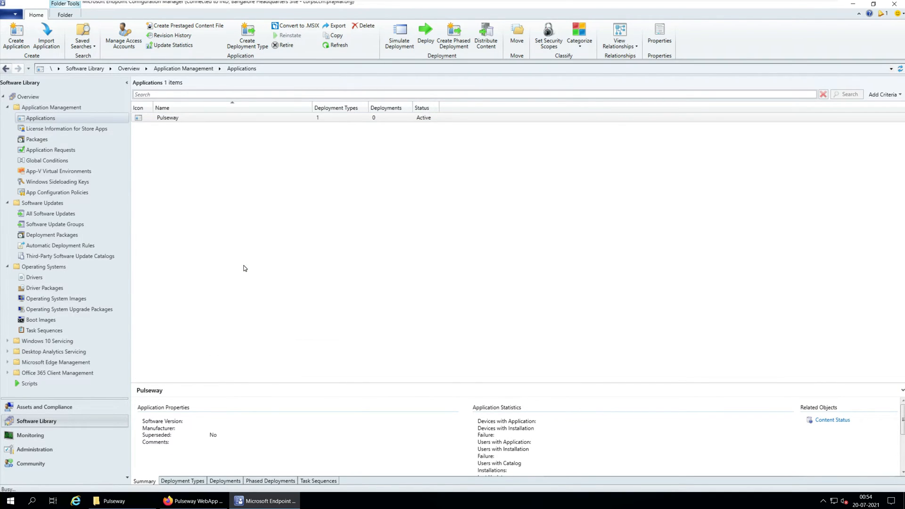
left_click(426, 33)
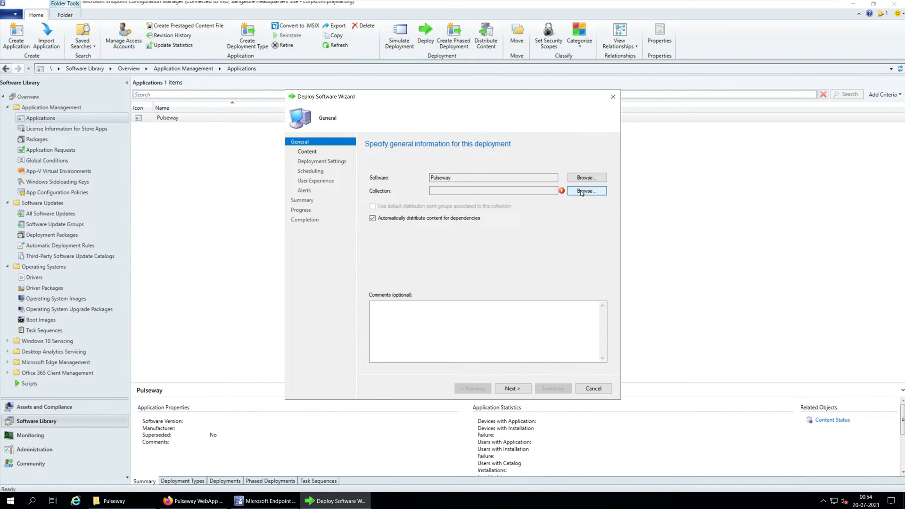
left_click(586, 192)
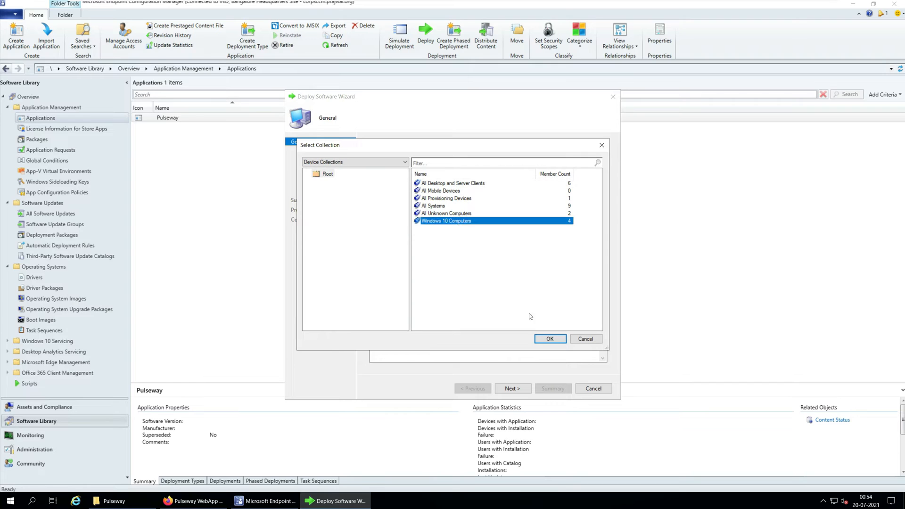
left_click(549, 339)
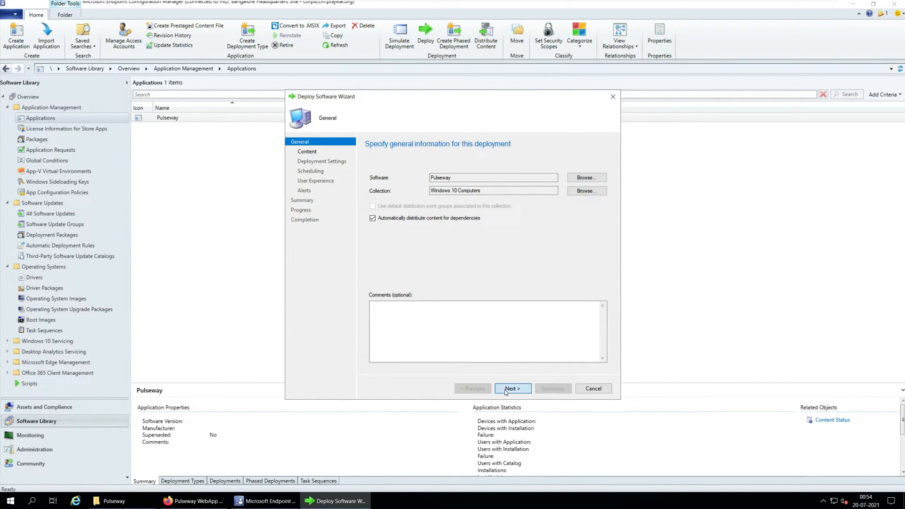
left_click(511, 388)
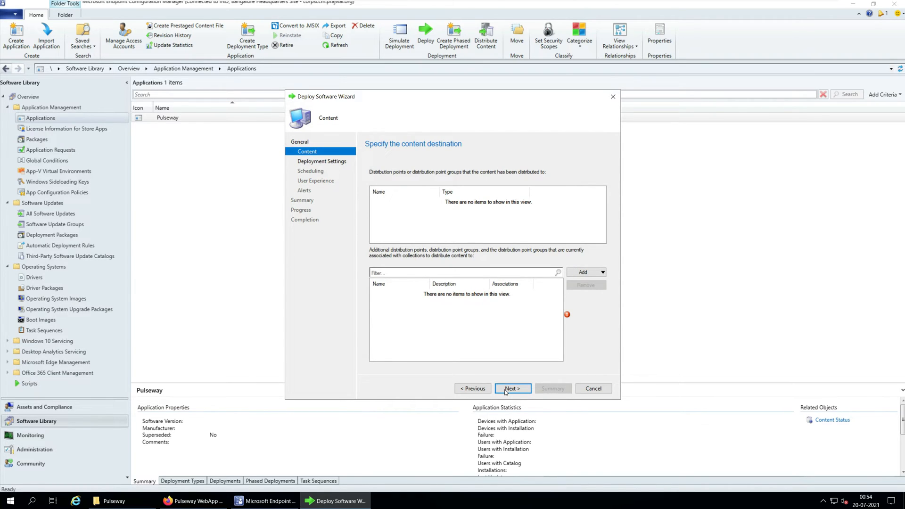
mouse_move(554, 341)
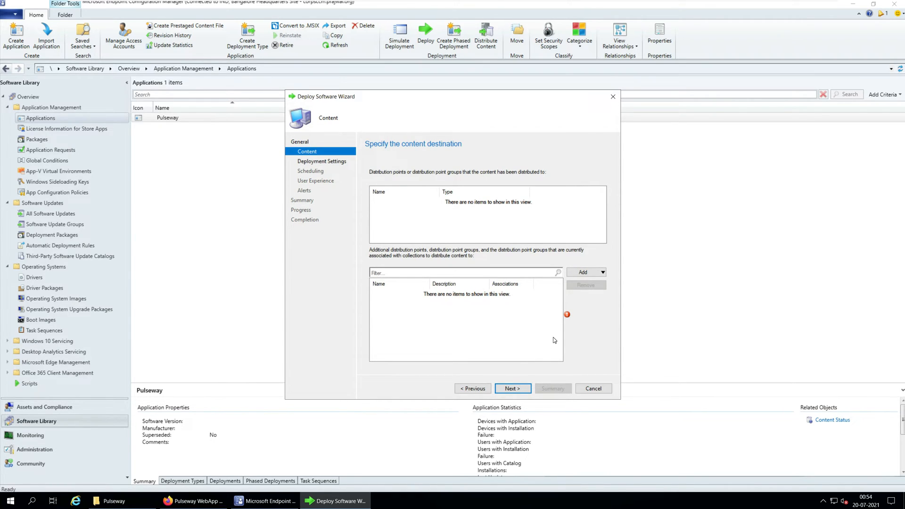
Add the on-premises distribution point as the content destination and continue to deployment settings.
left_click(603, 271)
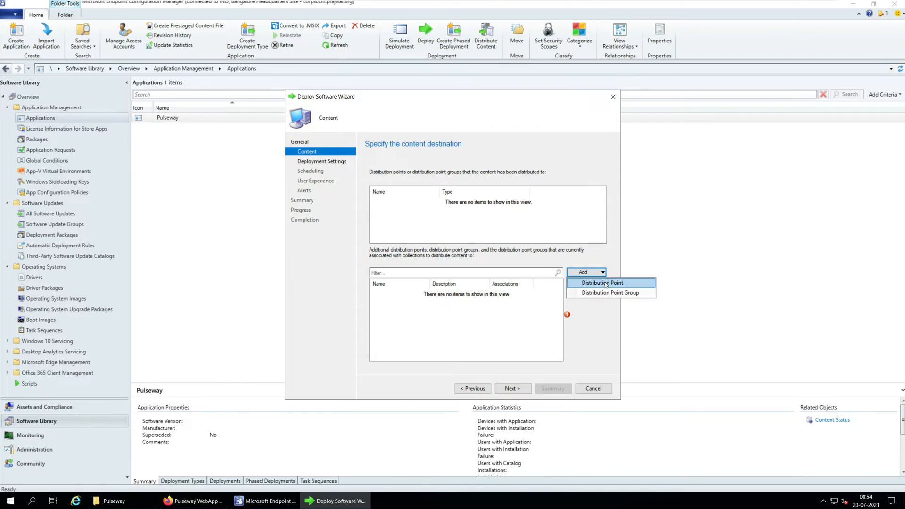
left_click(603, 283)
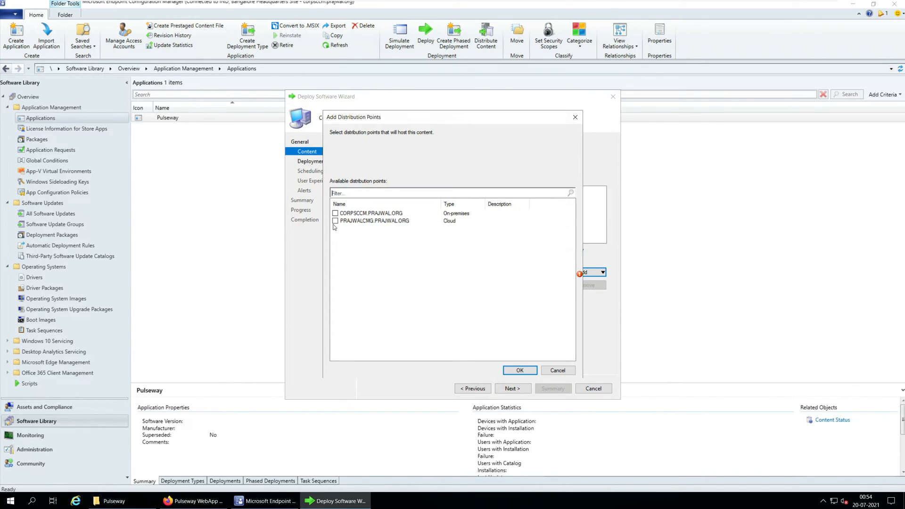
left_click(335, 213)
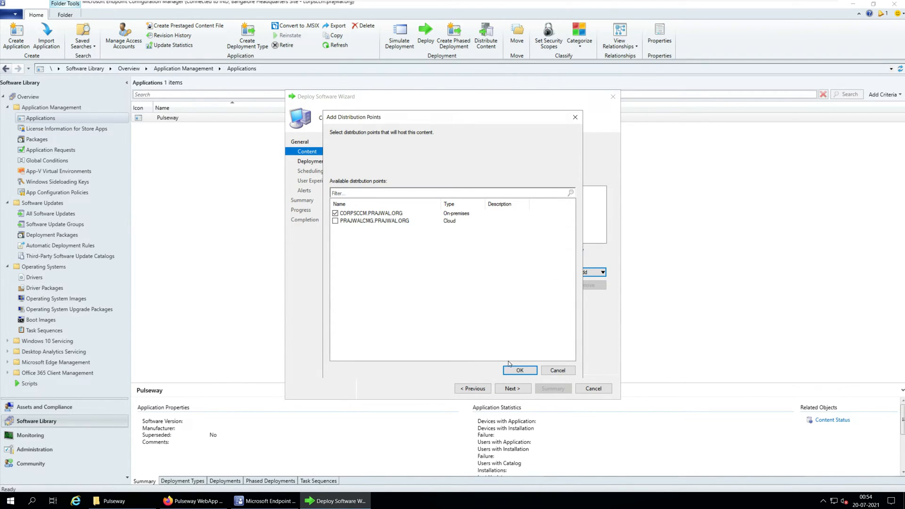
left_click(519, 370)
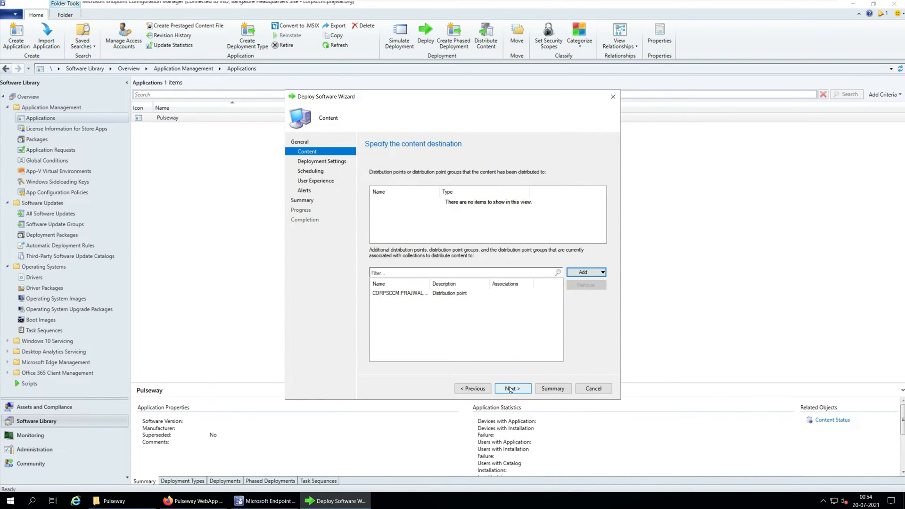
left_click(510, 389)
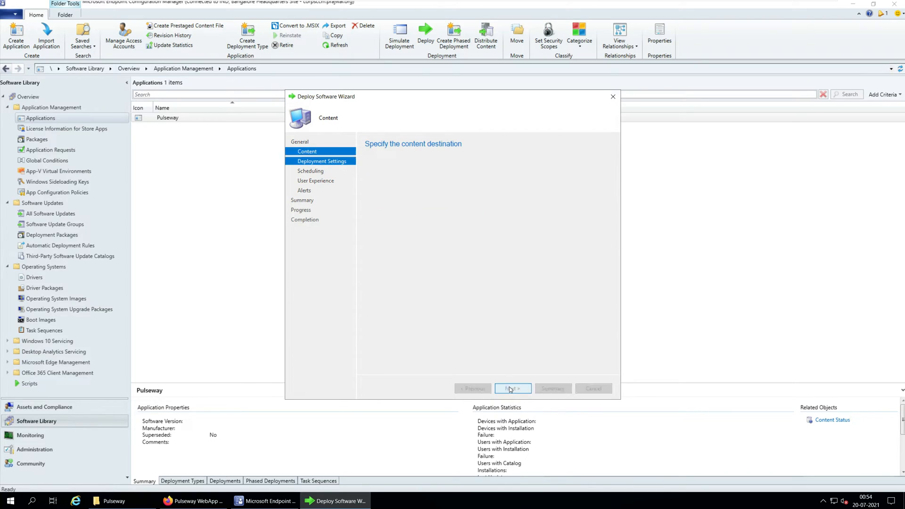
Keep the deployment as an Install with purpose Available rather than Required.
left_click(511, 388)
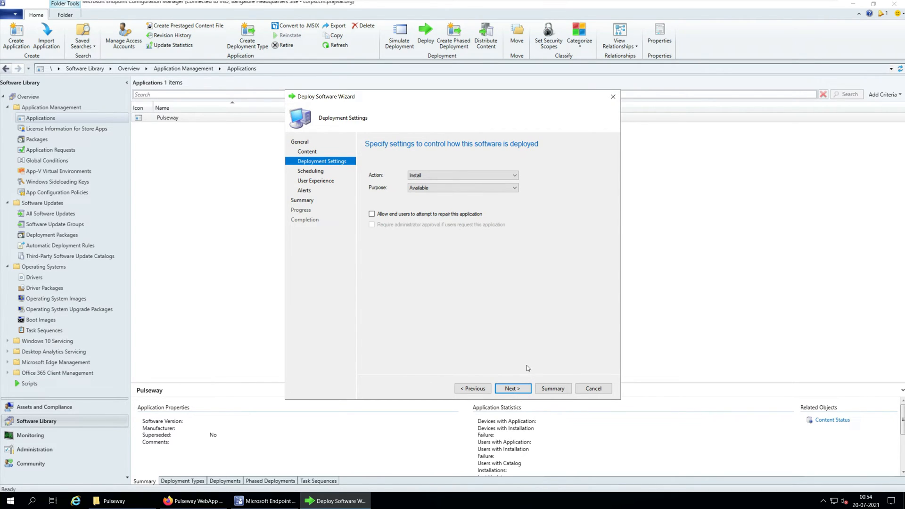
mouse_move(522, 366)
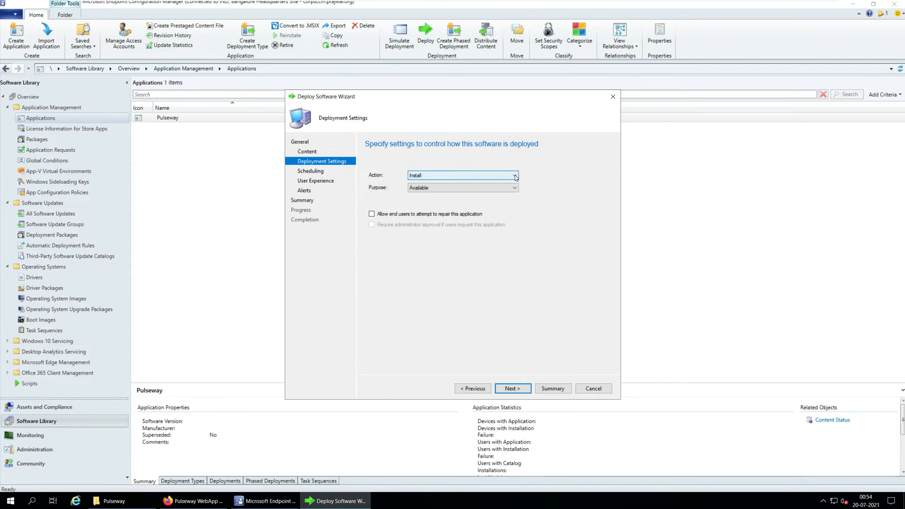
left_click(513, 188)
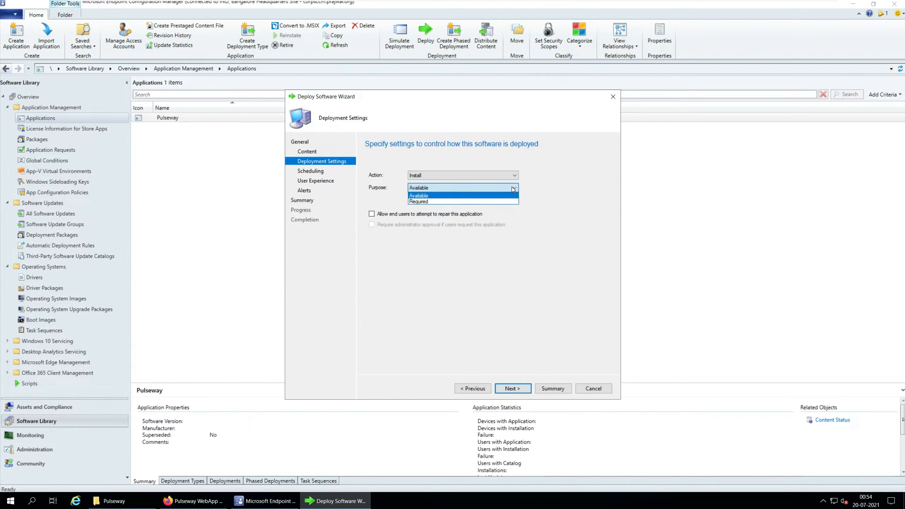
left_click(418, 195)
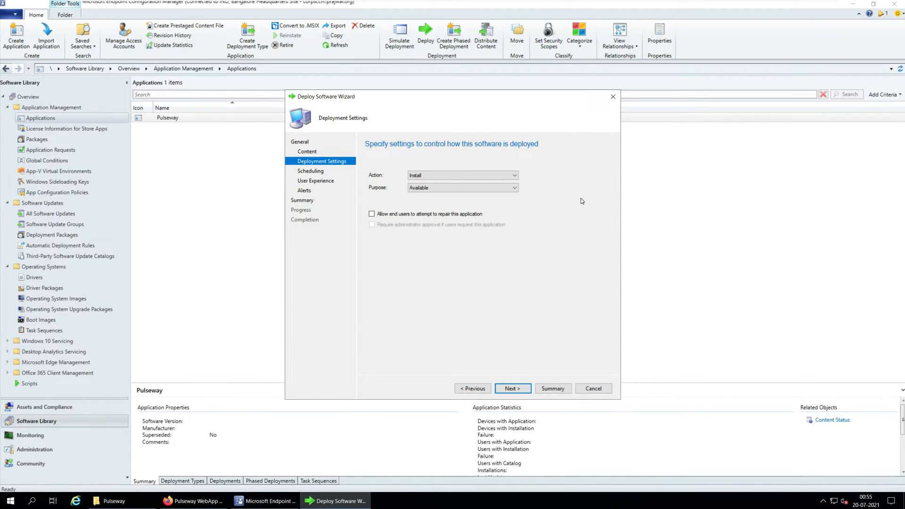
mouse_move(526, 204)
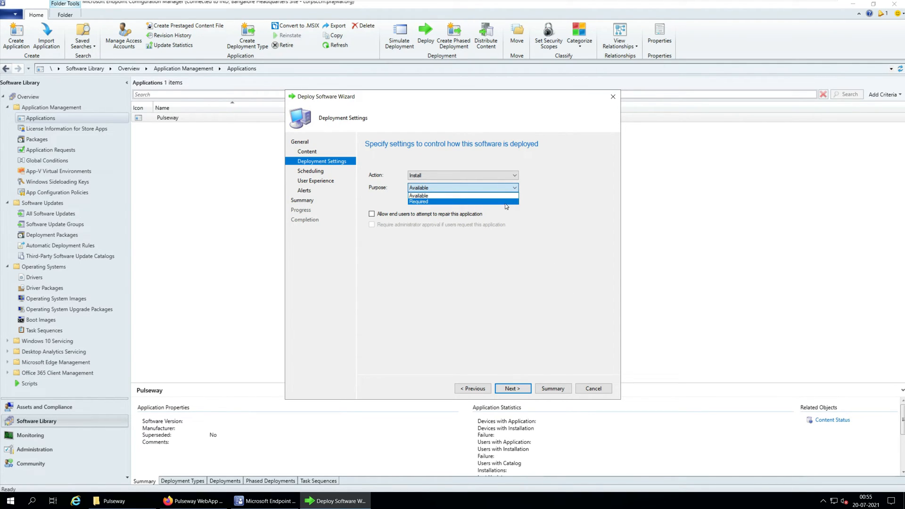
left_click(417, 196)
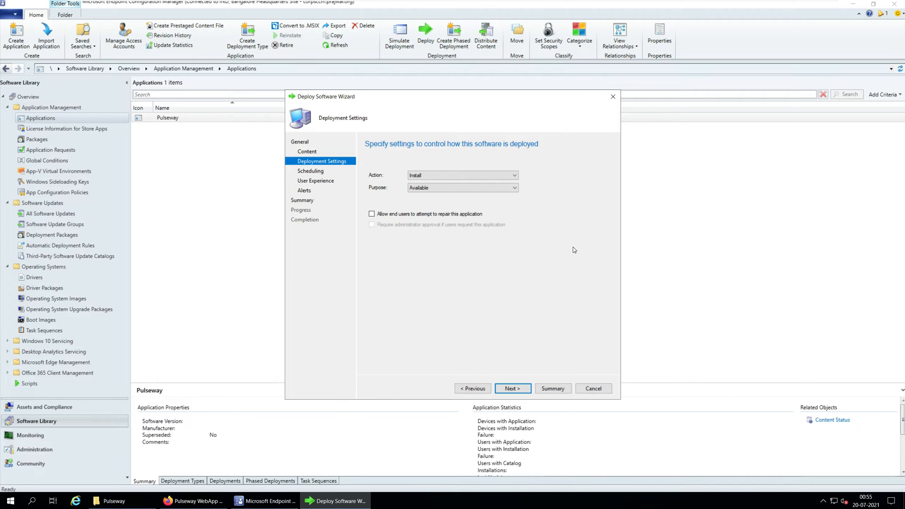
left_click(511, 387)
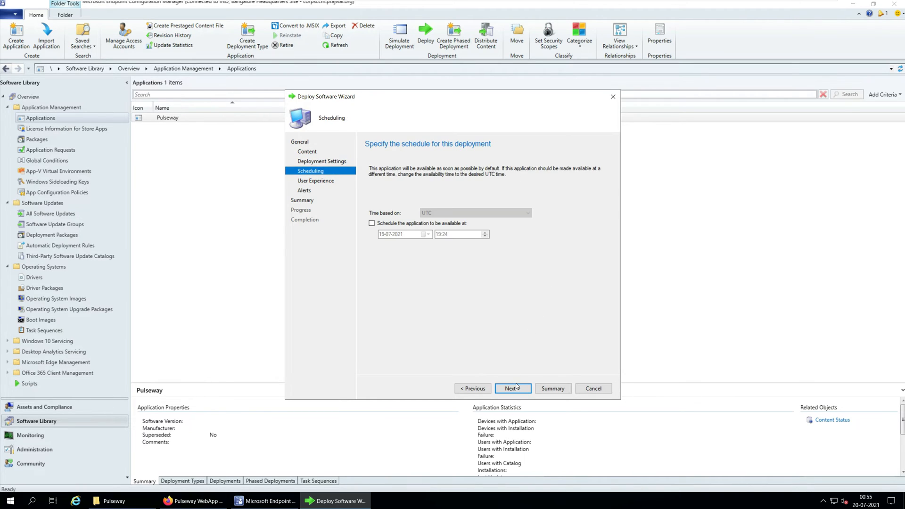
Show all notifications in Software Center and finish the deployment through alerts and summary.
left_click(511, 388)
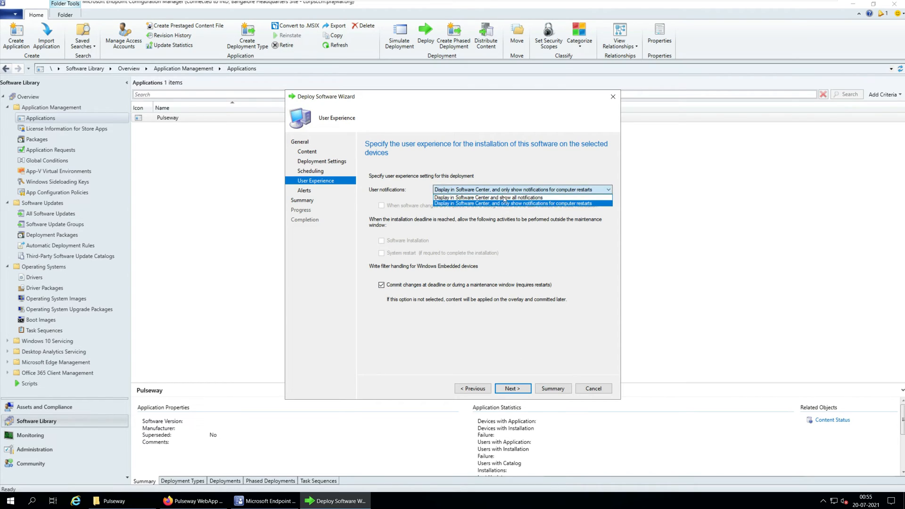
left_click(488, 197)
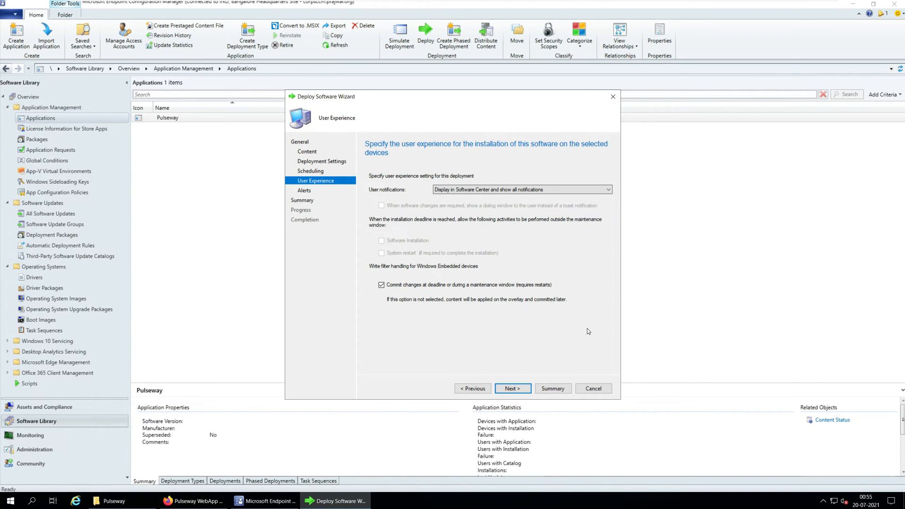
left_click(511, 388)
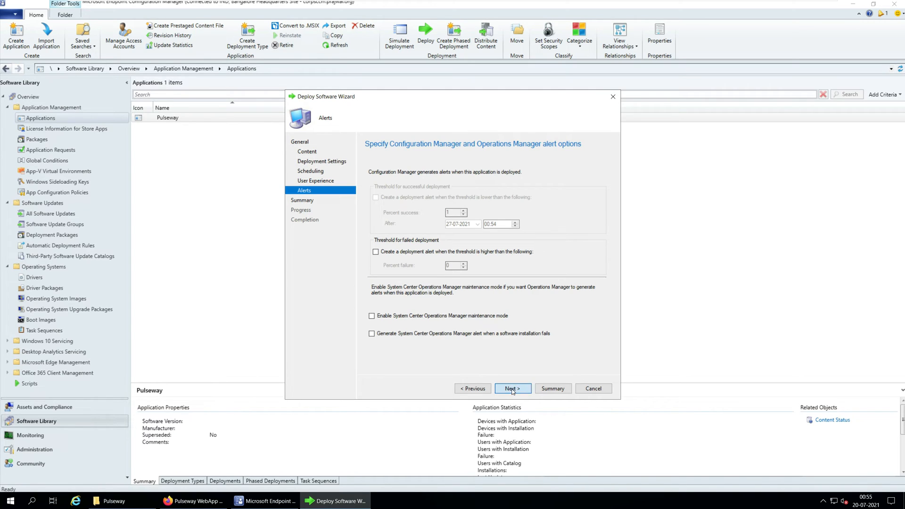
left_click(511, 389)
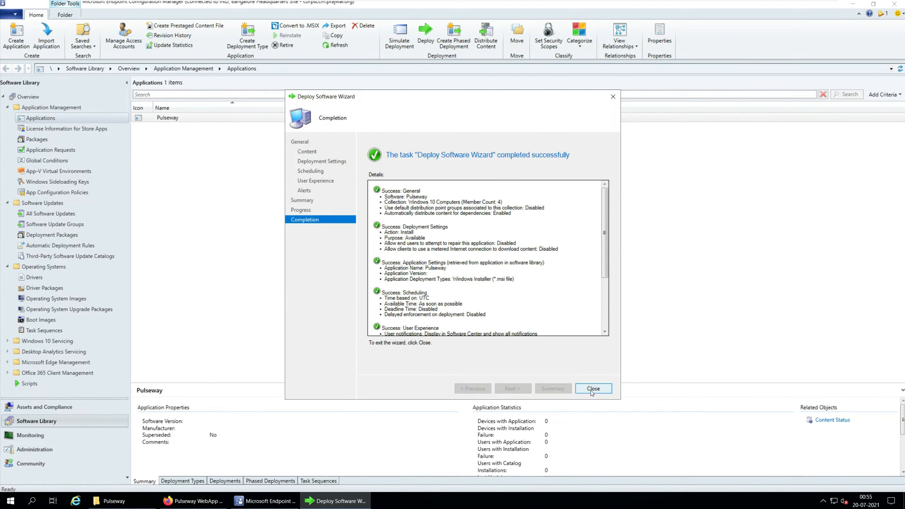
Close the deployment wizard and launch Software Center on the client from Start search.
left_click(594, 388)
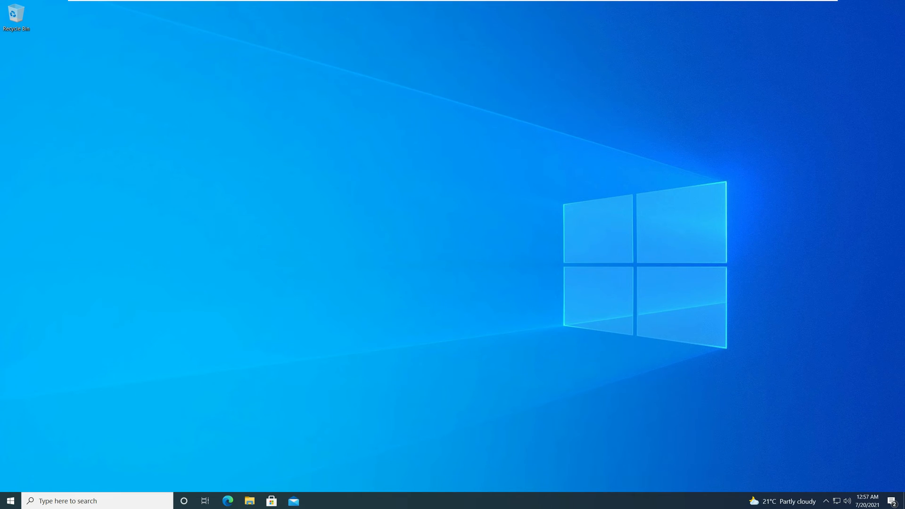
type("s")
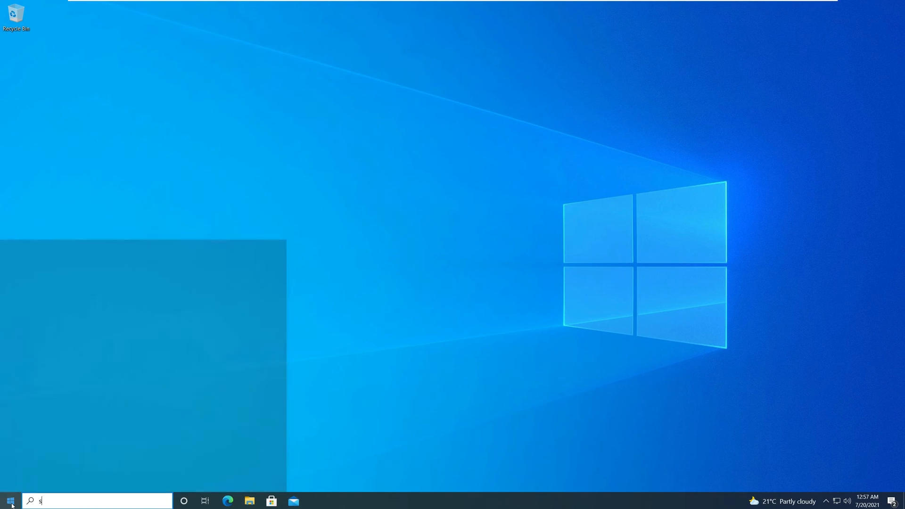
left_click(10, 501)
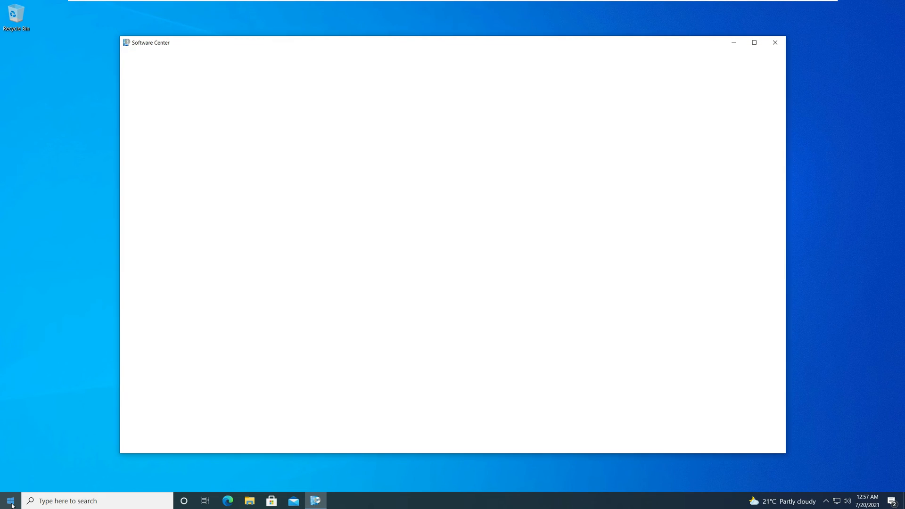
mouse_move(98, 453)
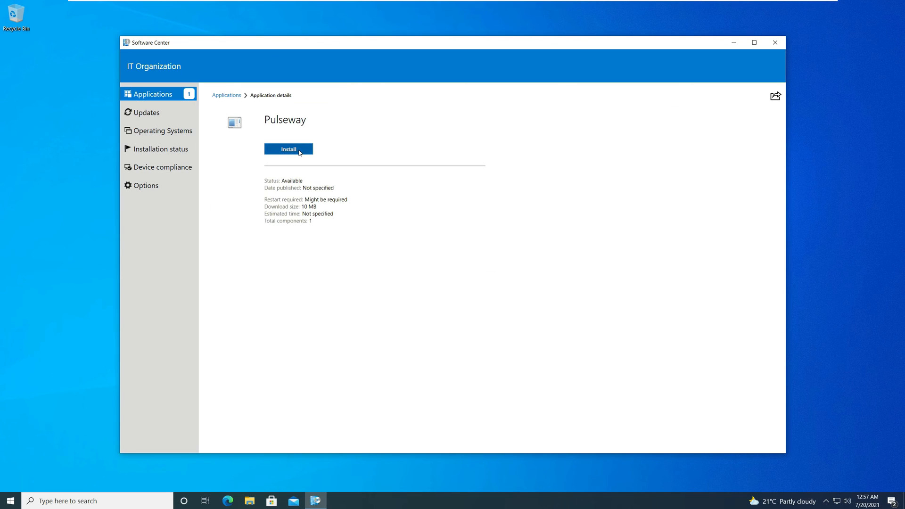
Install Pulseway from Software Center, dismiss Pulseway Manager and close Software Center.
left_click(289, 149)
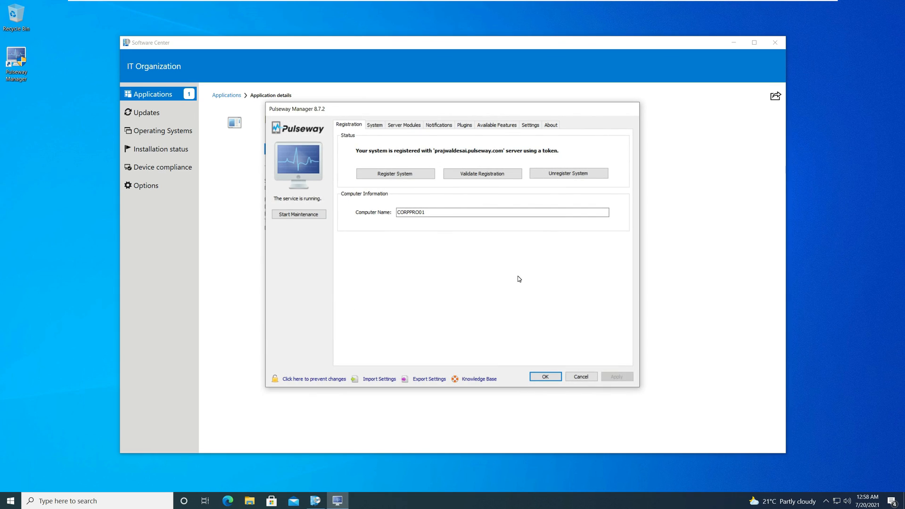
left_click(544, 377)
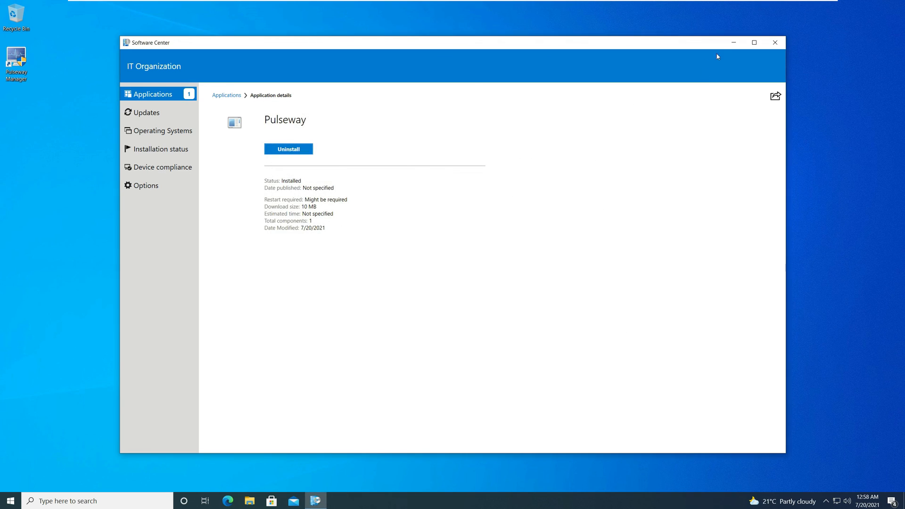
left_click(775, 42)
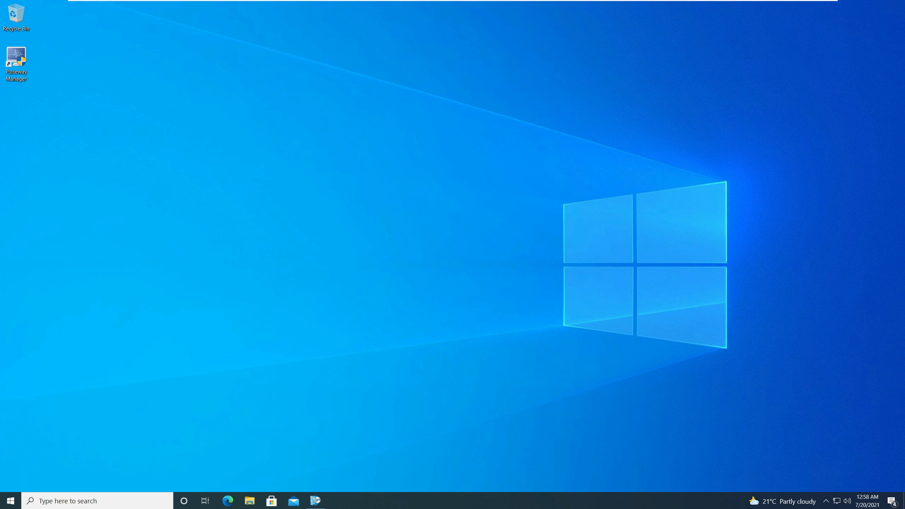